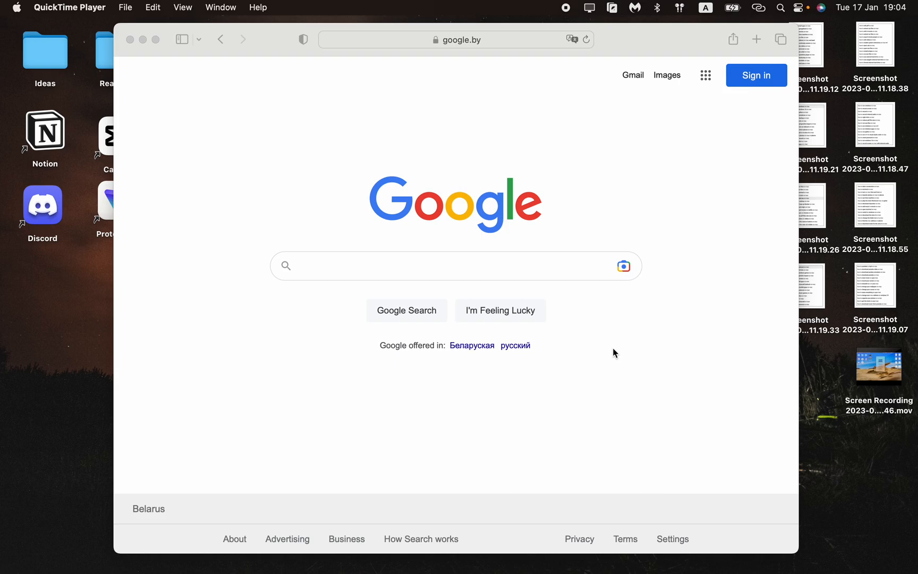
pyautogui.moveTo(794, 532)
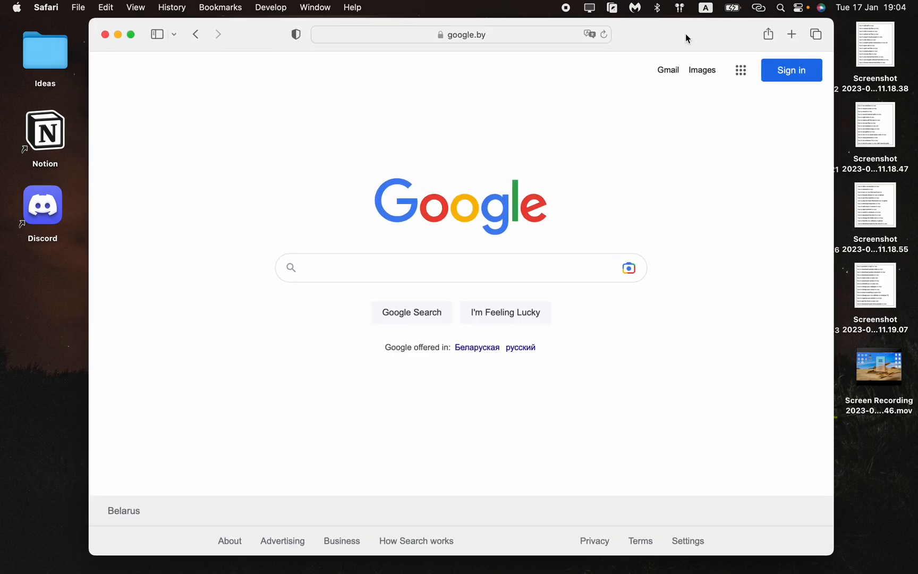
# - Quit Safari from the Safari menu, leaving the desktop with Finder showing
pyautogui.click(45, 7)
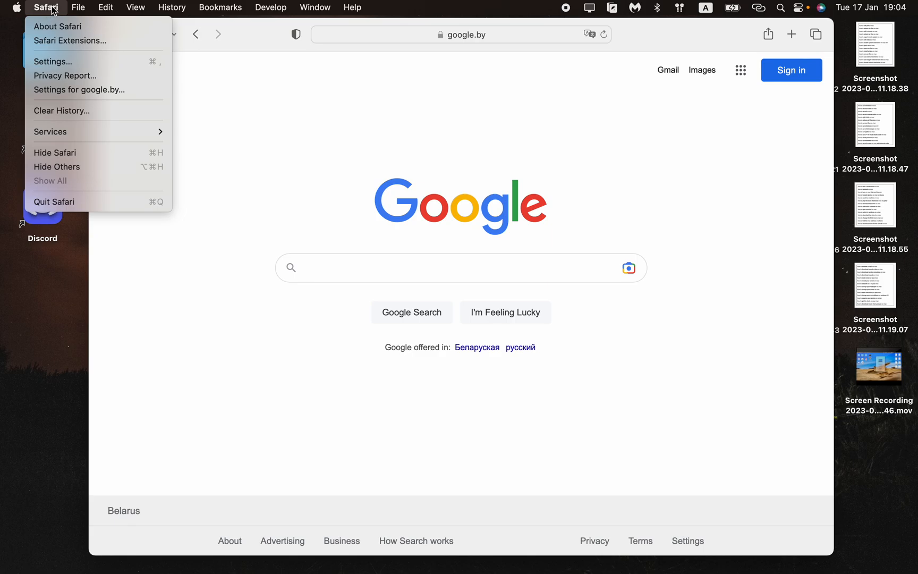
pyautogui.moveTo(72, 202)
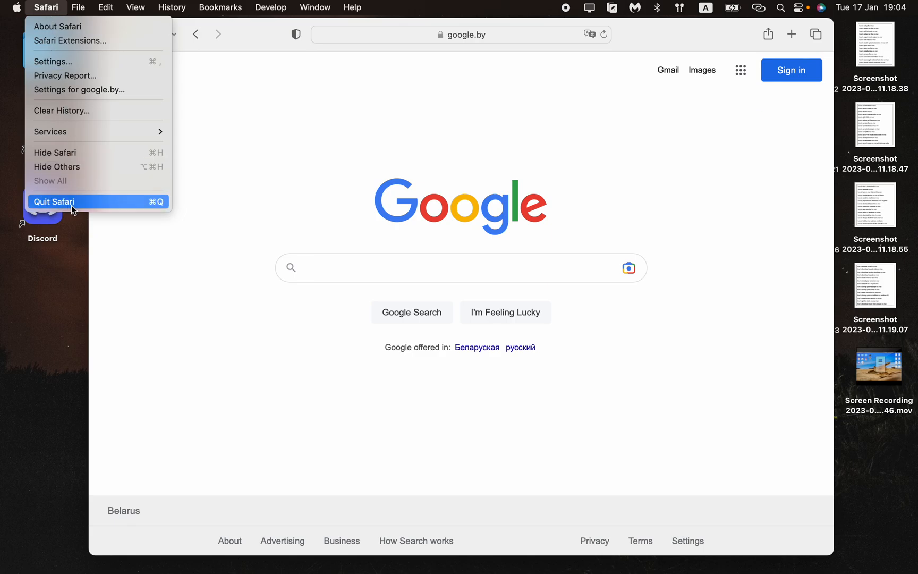
pyautogui.click(56, 202)
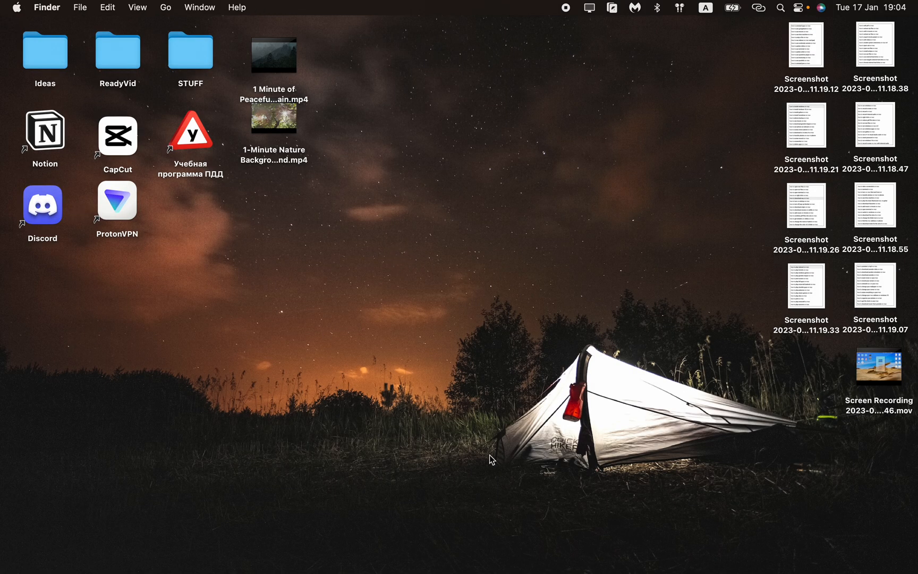
pyautogui.moveTo(346, 539)
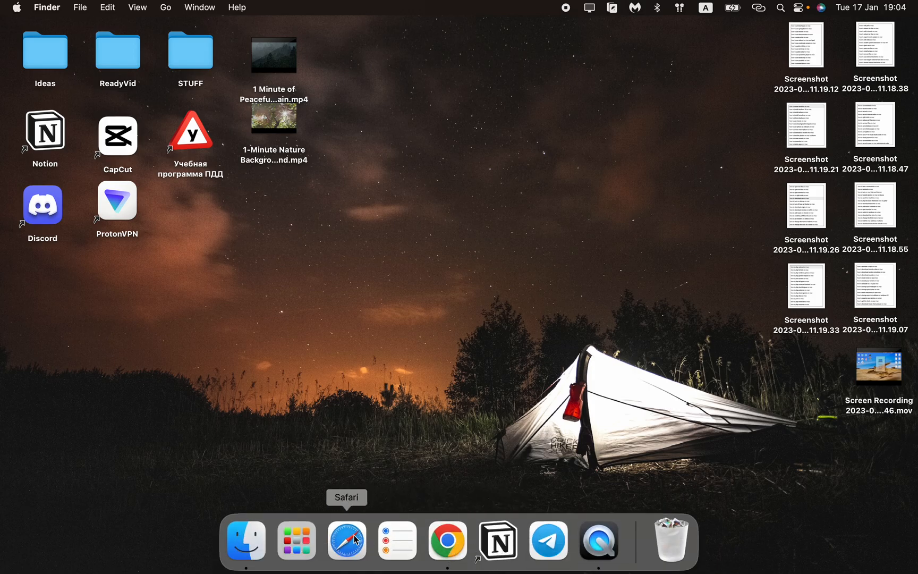
# - Relaunch Safari from the Dock, then quit it via the Dock icon's right-click Quit option
pyautogui.click(346, 539)
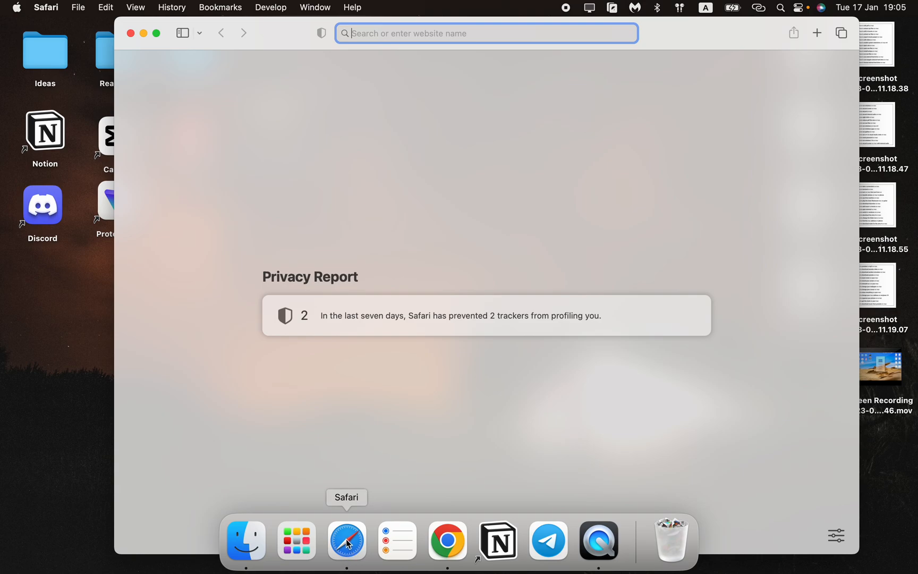
pyautogui.rightClick(346, 540)
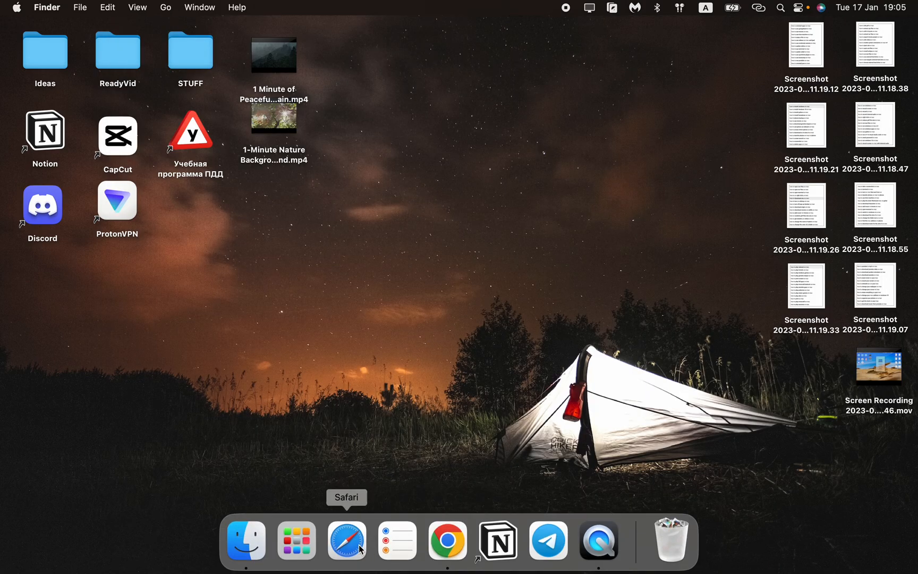
pyautogui.click(346, 539)
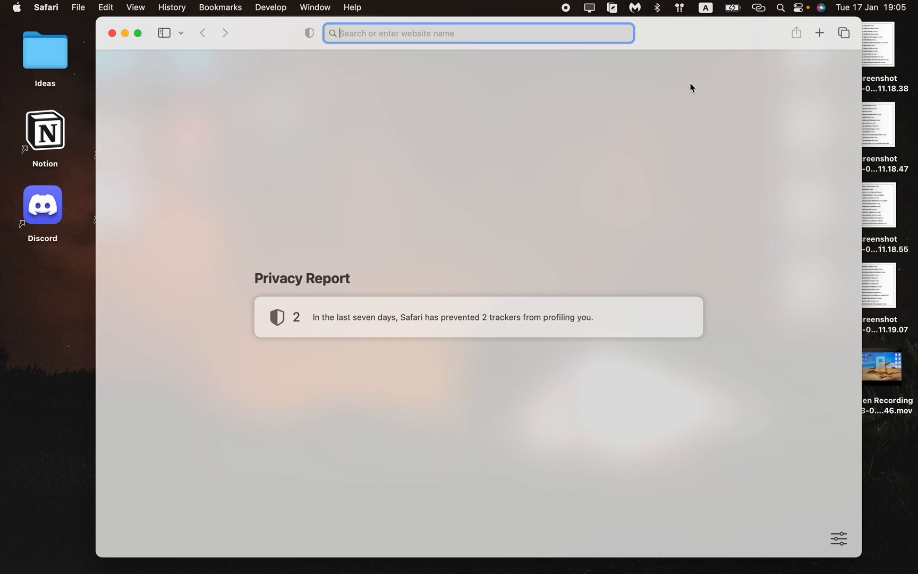
# - Bring up Force Quit Applications with Command-Option-Escape and reposition its window
pyautogui.press('cmd+alt+escape')
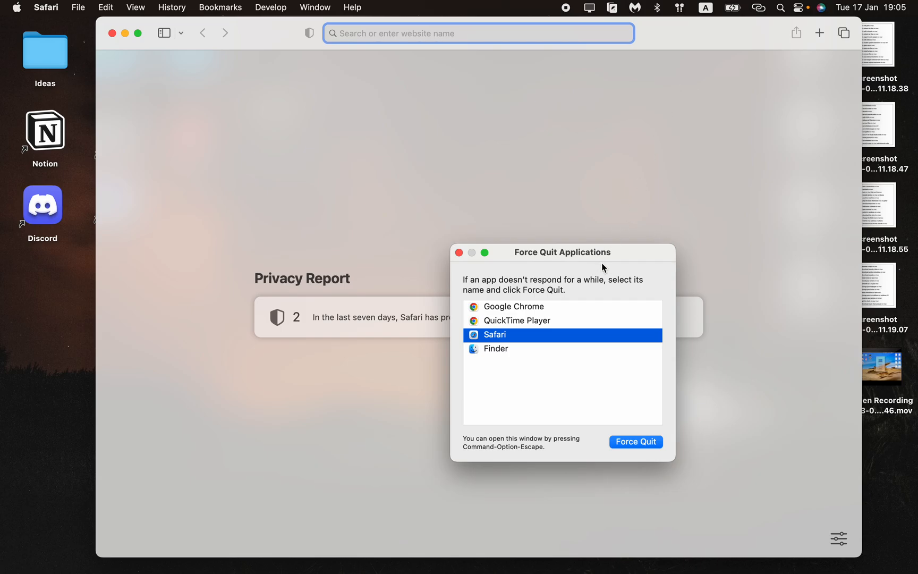
pyautogui.moveTo(561, 251); pyautogui.dragTo(451, 144)
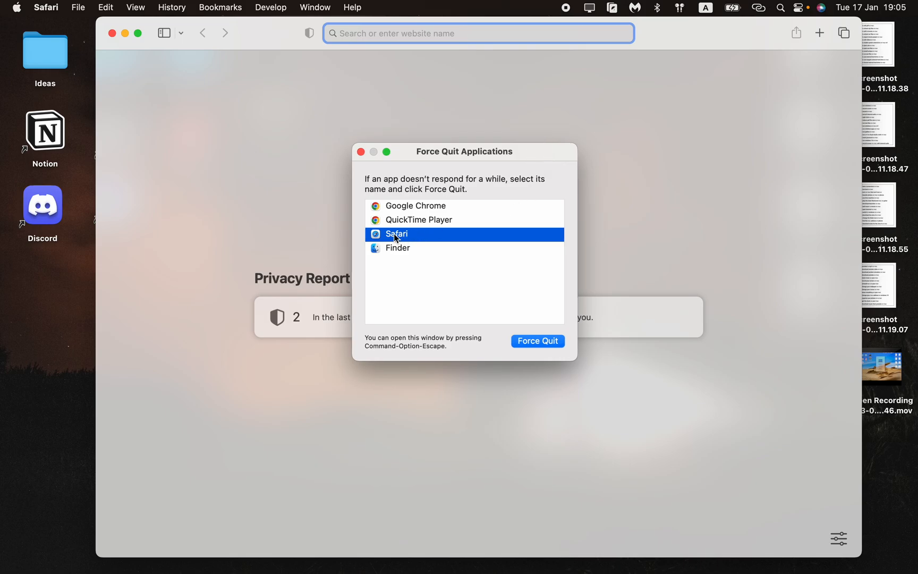
pyautogui.moveTo(556, 349)
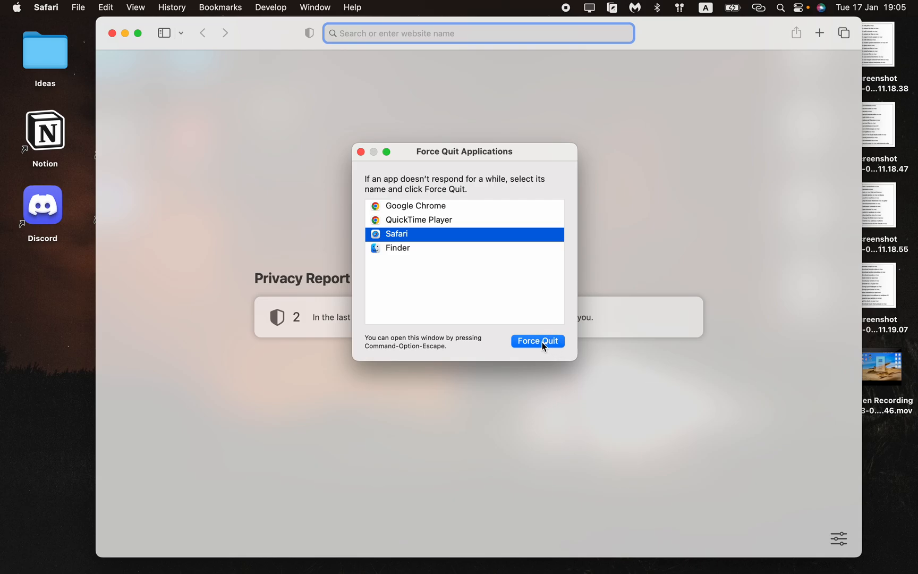
# - Force quit Safari with confirmation, then close the Force Quit Applications window
pyautogui.click(537, 342)
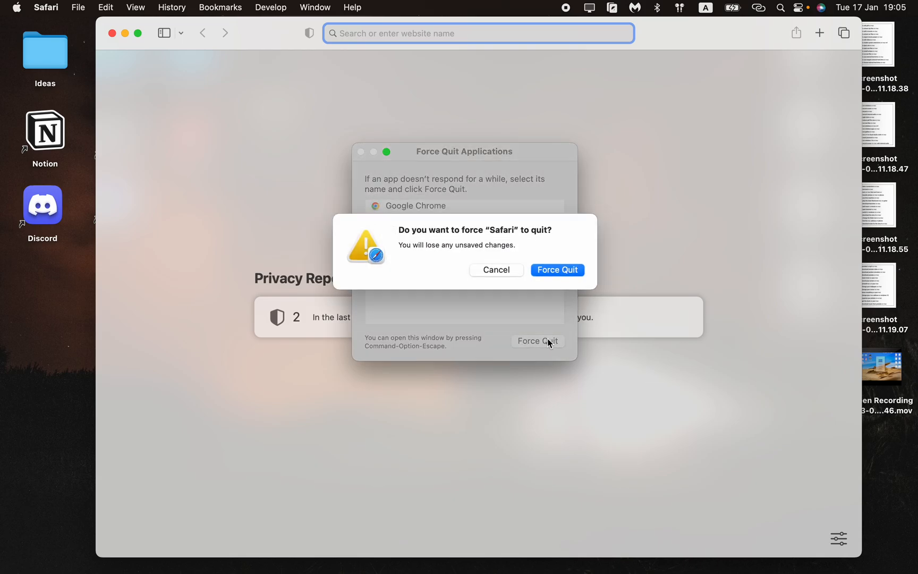
pyautogui.click(496, 269)
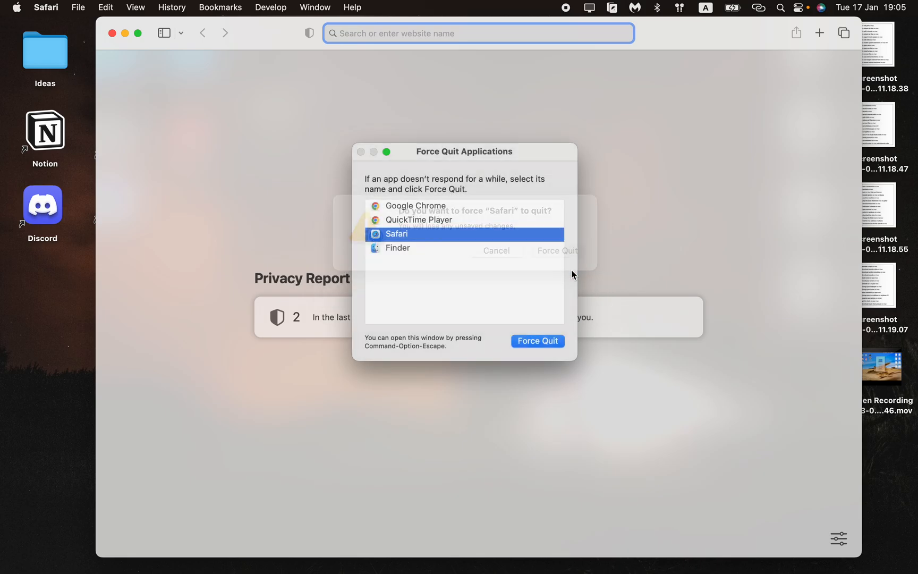
pyautogui.click(537, 341)
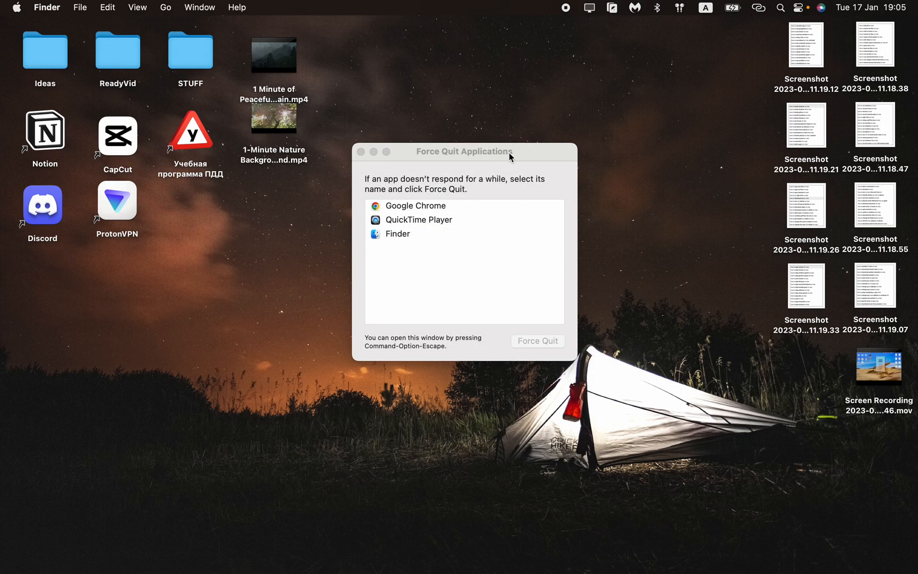
pyautogui.click(361, 152)
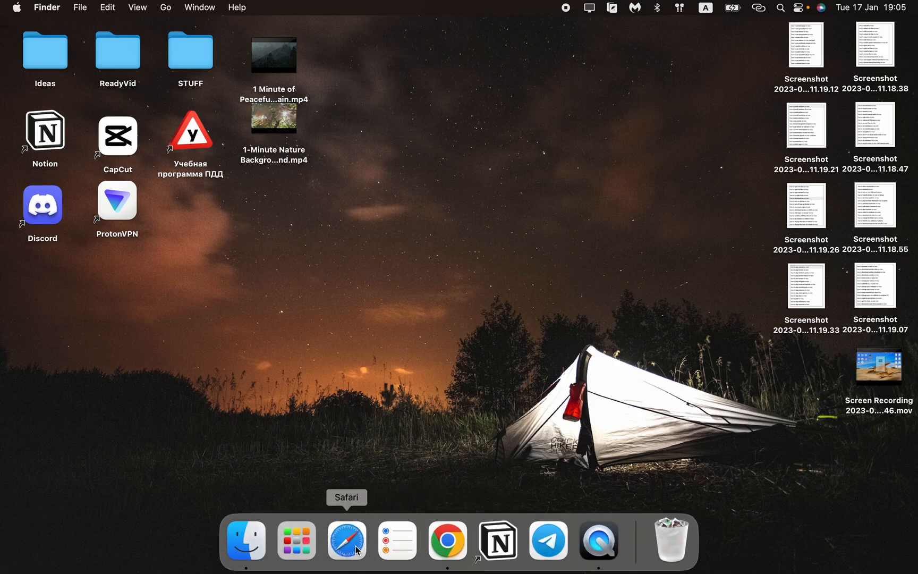
# - Relaunch Safari from the Dock to its Privacy Report start page
pyautogui.click(346, 539)
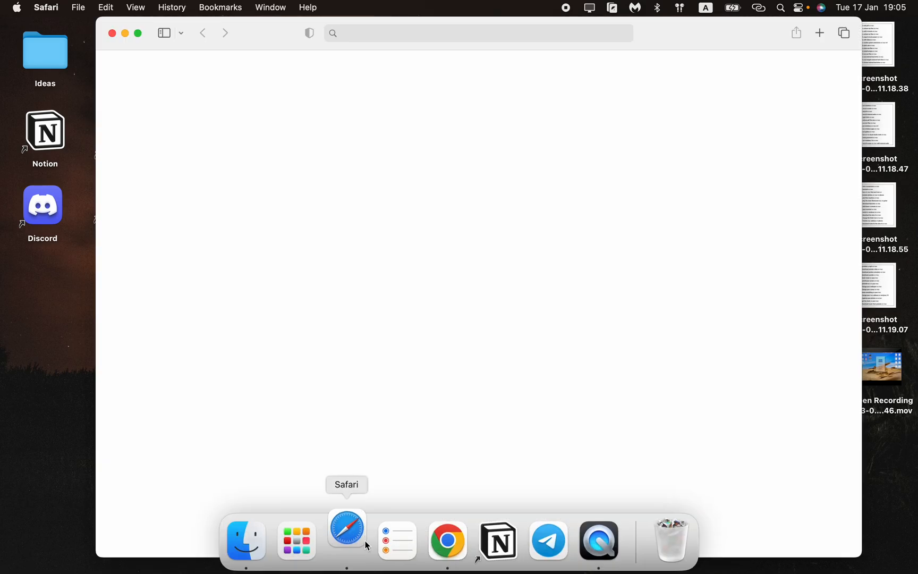
pyautogui.click(346, 529)
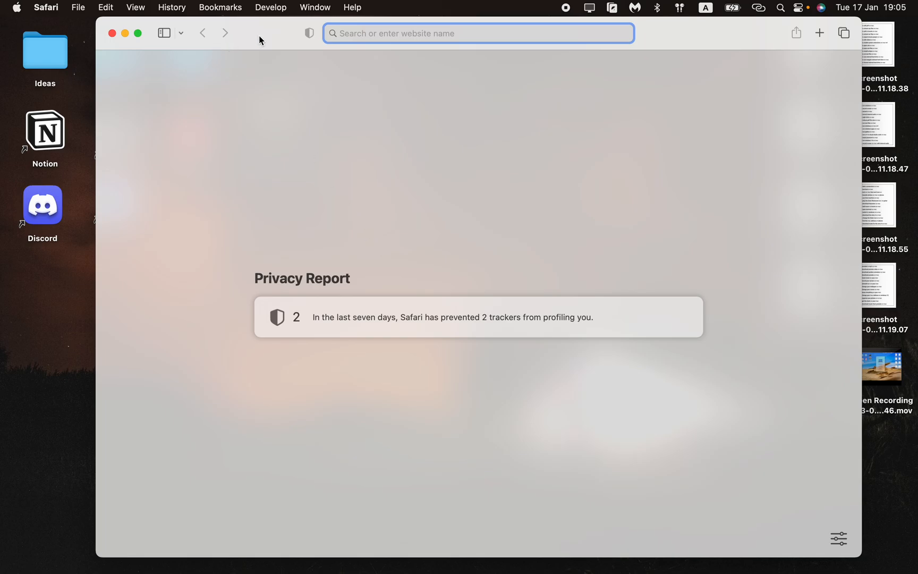
pyautogui.moveTo(267, 51)
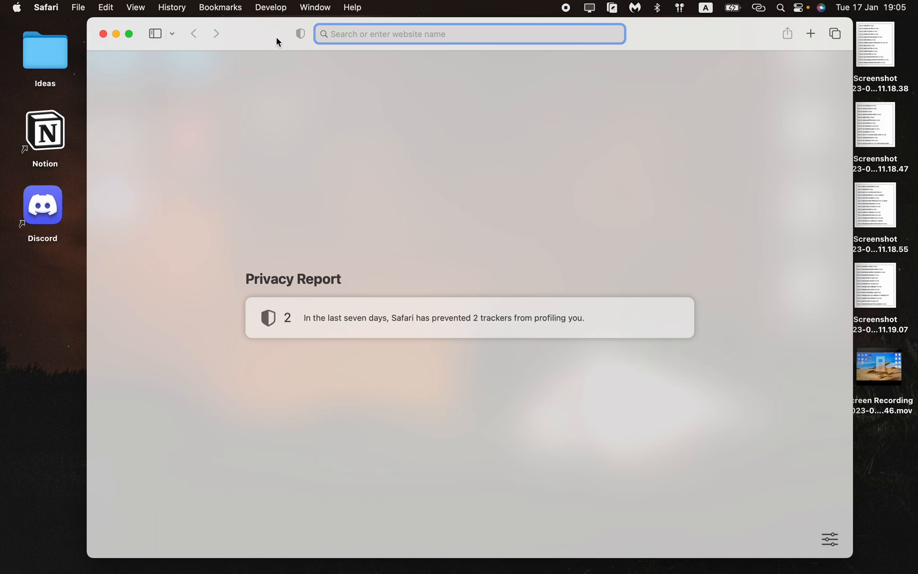
pyautogui.moveTo(386, 58)
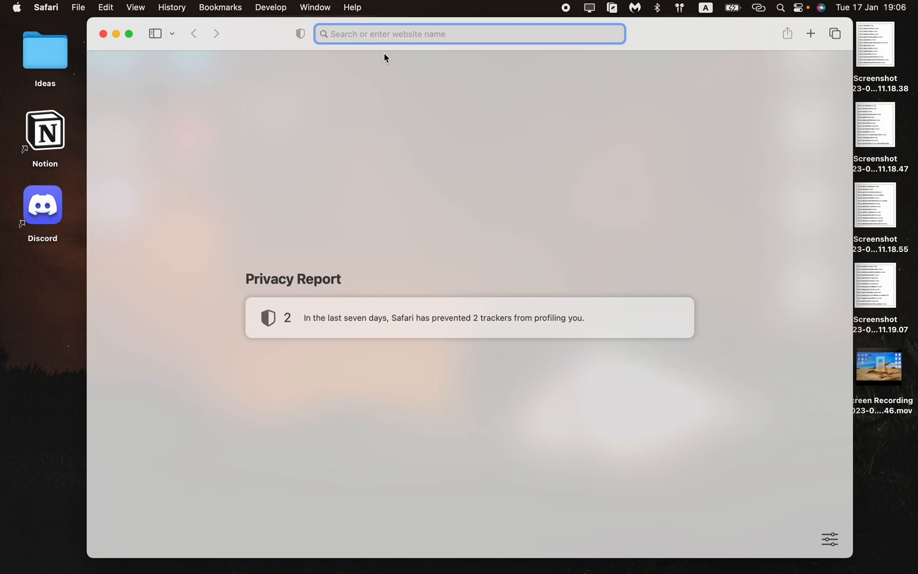